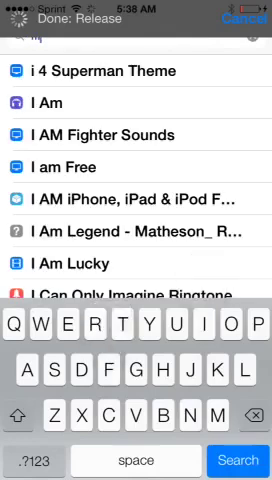
Search Cydia for 'Safari' and browse results like Safari Download Manager and Plug-In.
{"action": "type", "text": "iFile"}
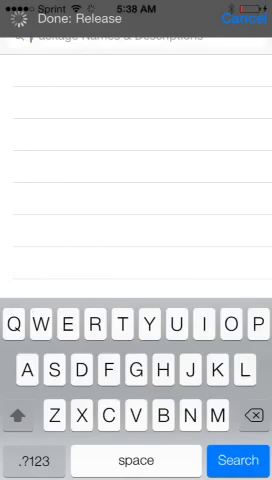
{"action": "type", "text": "Safari"}
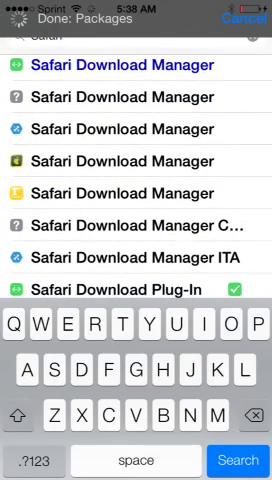
{"action": "scroll", "scroll_direction": "down", "scroll_amount": 3}
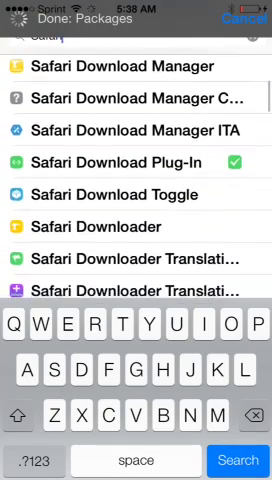
{"action": "scroll", "scroll_direction": "down", "scroll_amount": 3}
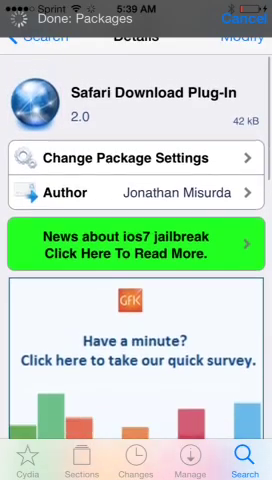
View the Safari Download Plug-In 2.0 package details.
{"action": "scroll", "scroll_direction": "down", "scroll_amount": 3}
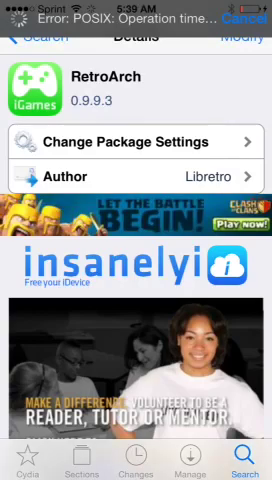
Read the RetroArch 0.9.9.3 multi-system emulator description.
{"action": "scroll", "scroll_direction": "down", "scroll_amount": 3}
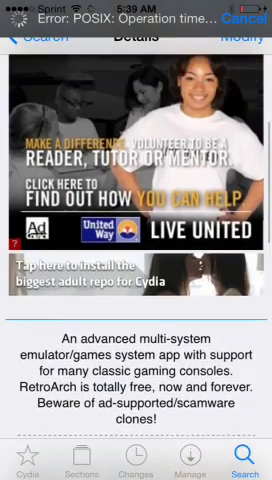
{"action": "scroll", "scroll_direction": "down", "scroll_amount": 3}
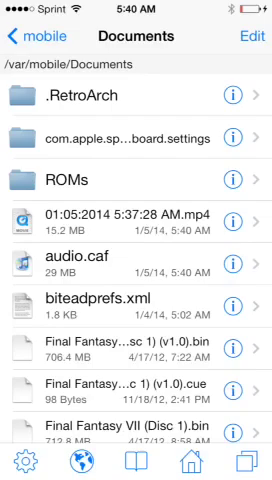
Browse /var/mobile/Documents showing .RetroArch, ROMs and Final Fantasy files.
{"action": "scroll", "scroll_direction": "down", "scroll_amount": 3}
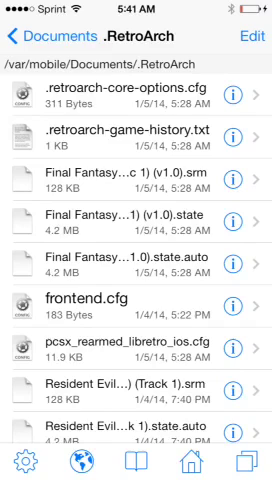
Check .RetroArch for scph1001, scph5500, scph5502, scph7502 BIOS files, then return home.
{"action": "scroll", "scroll_direction": "down", "scroll_amount": 3}
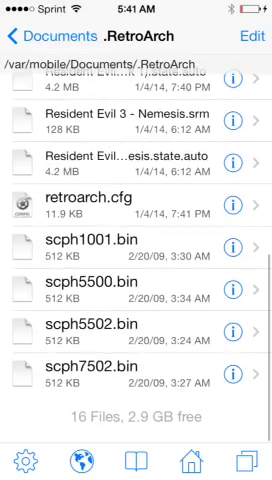
{"action": "scroll", "scroll_direction": "down", "scroll_amount": 3}
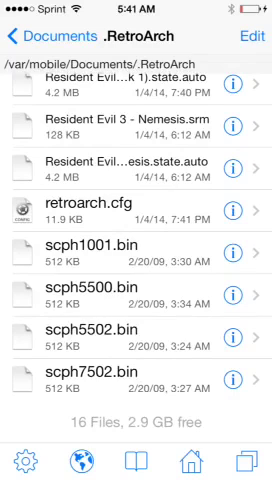
{"action": "scroll", "scroll_direction": "down", "scroll_amount": 3}
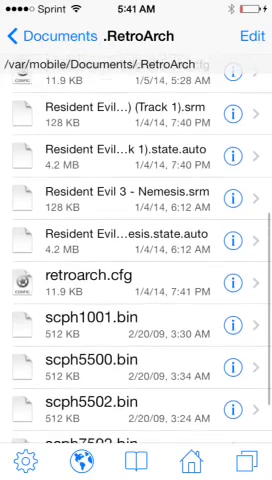
{"action": "scroll", "scroll_direction": "down", "scroll_amount": 3}
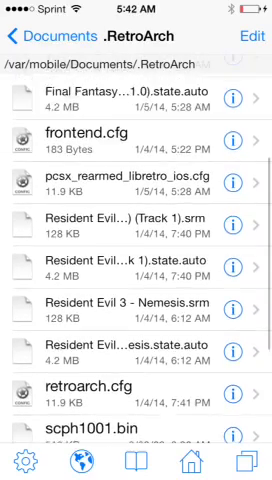
{"action": "scroll", "scroll_direction": "down", "scroll_amount": 3}
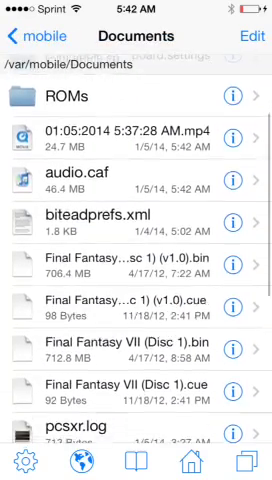
{"action": "scroll", "scroll_direction": "down", "scroll_amount": 3}
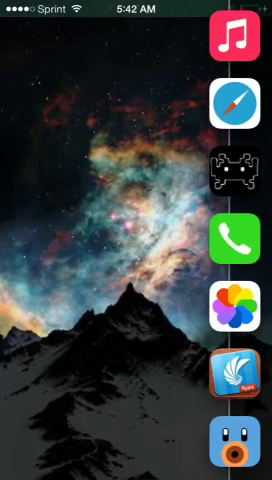
Browse the emuparadise BIOS list in Safari down to the PSX BIOS Pack.
{"action": "left_click", "coordinate": [236, 98]}
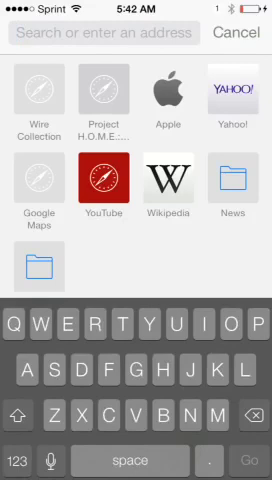
{"action": "type", "text": "pla"}
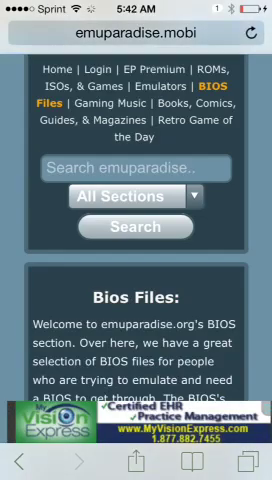
{"action": "scroll", "scroll_direction": "down", "scroll_amount": 3}
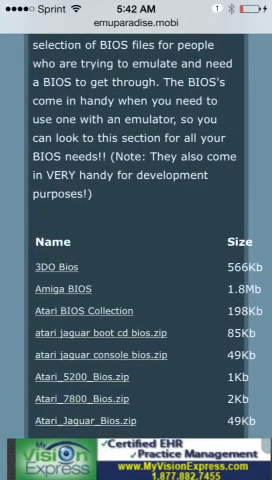
{"action": "scroll", "scroll_direction": "down", "scroll_amount": 3}
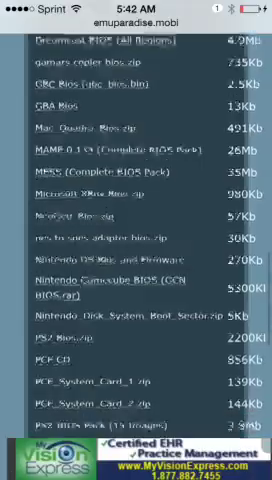
{"action": "scroll", "scroll_direction": "down", "scroll_amount": 3}
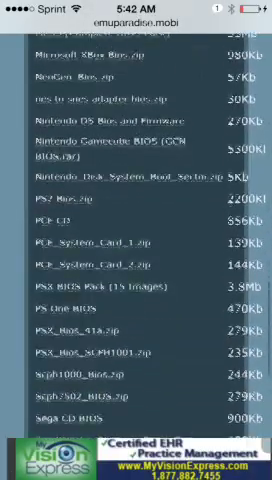
{"action": "scroll", "scroll_direction": "down", "scroll_amount": 3}
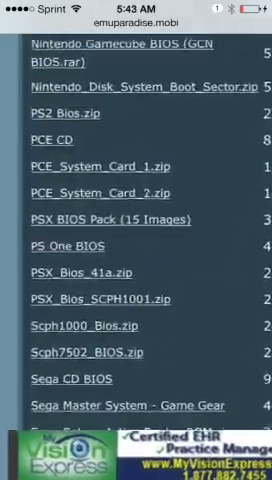
{"action": "scroll", "scroll_direction": "down", "scroll_amount": 3}
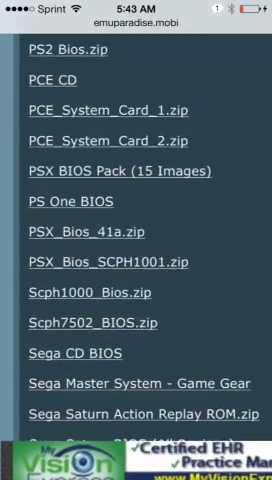
{"action": "scroll", "scroll_direction": "down", "scroll_amount": 3}
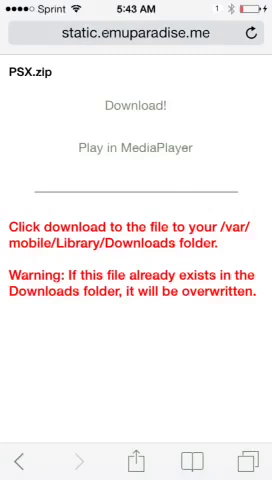
Start downloading PSX.zip to the Downloads folder.
{"action": "left_click", "coordinate": [136, 106]}
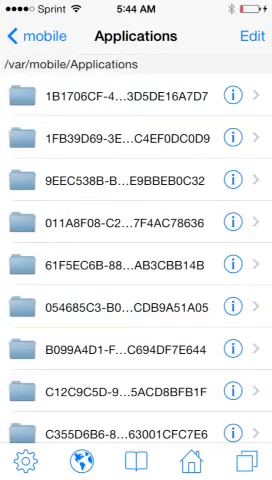
Check app folders under /var/mobile/Applications to locate the Downloads folder.
{"action": "scroll", "scroll_direction": "down", "scroll_amount": 3}
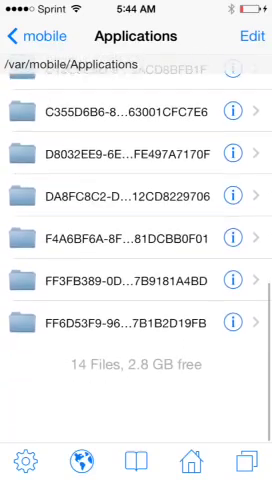
{"action": "scroll", "scroll_direction": "down", "scroll_amount": 3}
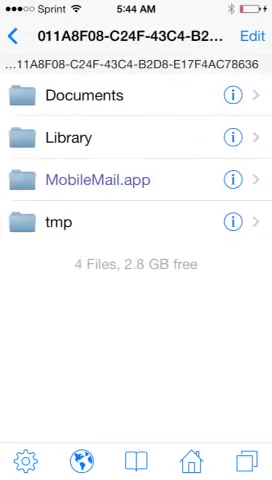
{"action": "left_click", "coordinate": [20, 36]}
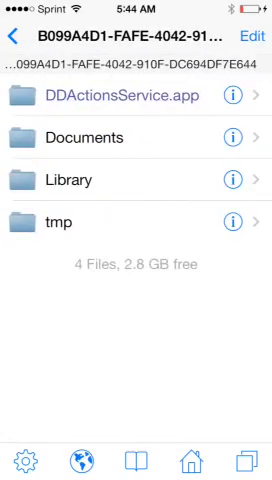
{"action": "left_click", "coordinate": [22, 36]}
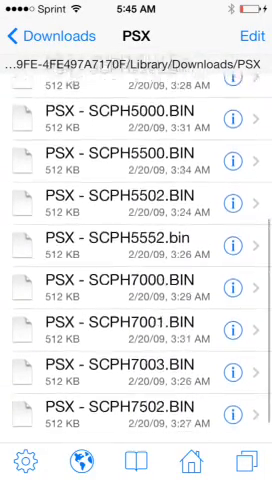
Unzip PSX.zip in Downloads and view the PSX folder of SCPH BIOS files.
{"action": "scroll", "scroll_direction": "down", "scroll_amount": 3}
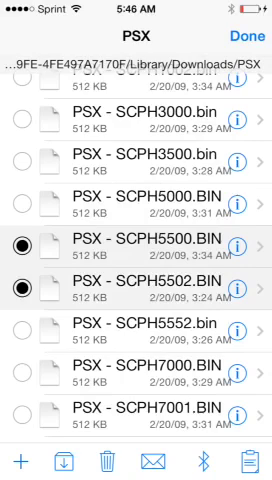
Select SCPH1001, SCPH5500, SCPH5502 and SCPH7502 for copying.
{"action": "scroll", "scroll_direction": "down", "scroll_amount": 3}
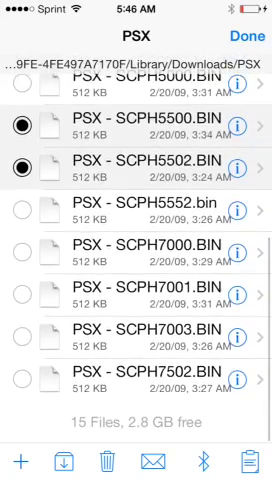
{"action": "left_click", "coordinate": [22, 382]}
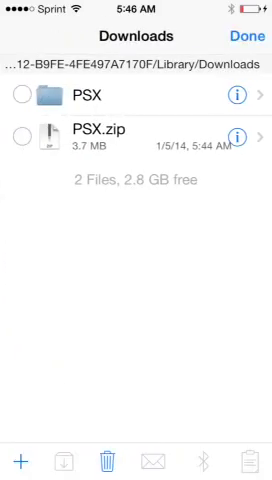
Delete PSX.zip from Downloads and empty the trash, leaving only the PSX folder.
{"action": "left_click", "coordinate": [104, 460]}
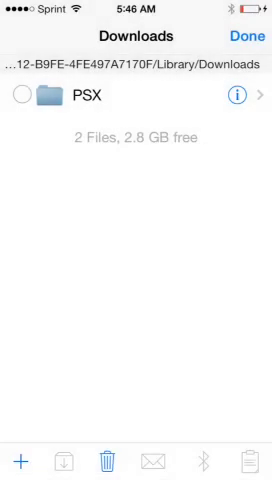
{"action": "left_click", "coordinate": [104, 460]}
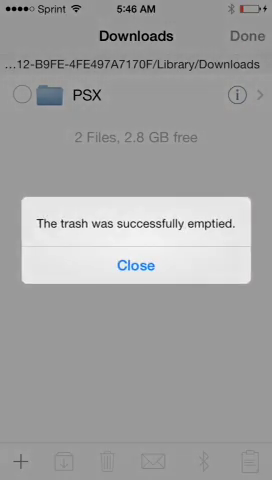
{"action": "left_click", "coordinate": [136, 264]}
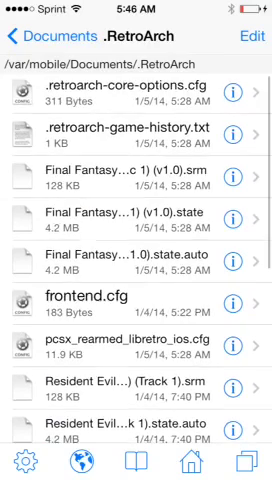
Enter Edit mode in the .RetroArch folder and scroll through its 16 files including retroarch.cfg and the scph BIOS files.
{"action": "left_click", "coordinate": [244, 36]}
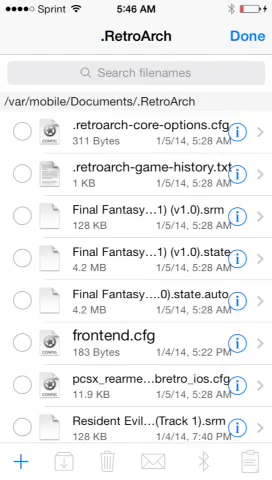
{"action": "scroll", "scroll_direction": "down", "scroll_amount": 3}
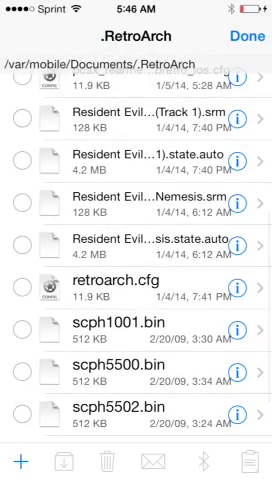
{"action": "scroll", "scroll_direction": "down", "scroll_amount": 3}
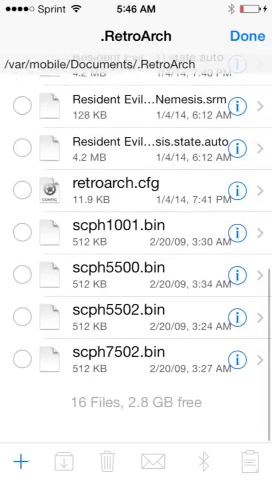
{"action": "scroll", "scroll_direction": "down", "scroll_amount": 3}
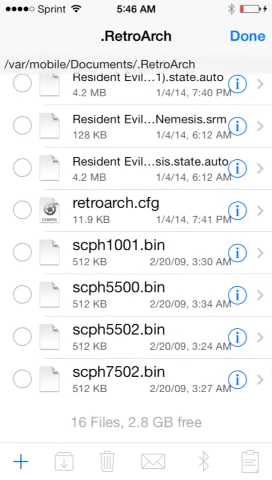